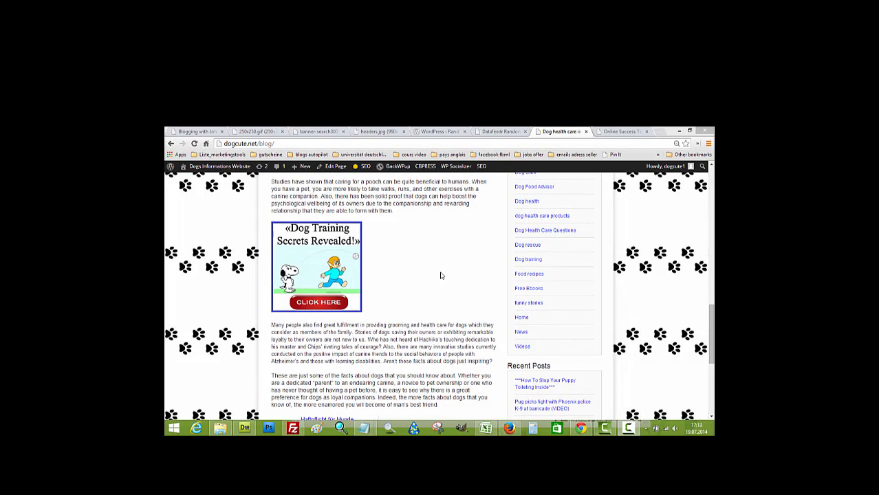
{"action": "mouse_move", "coordinate": [392, 250]}
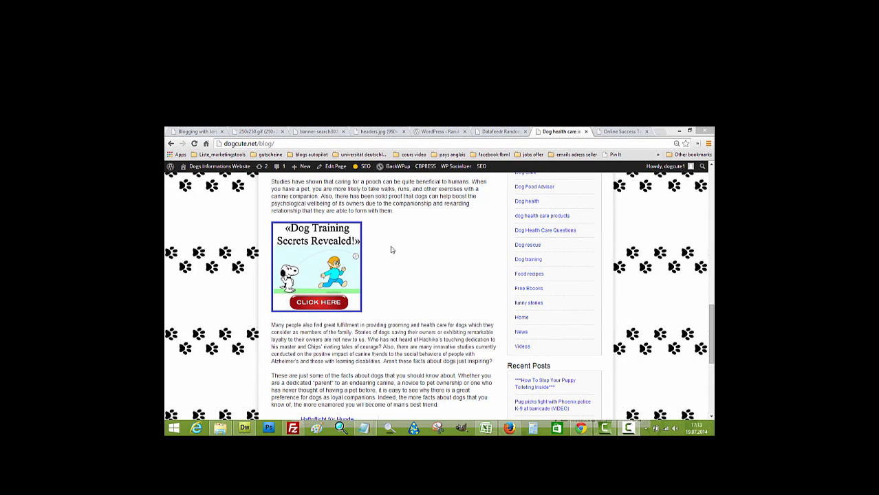
{"action": "mouse_move", "coordinate": [414, 281]}
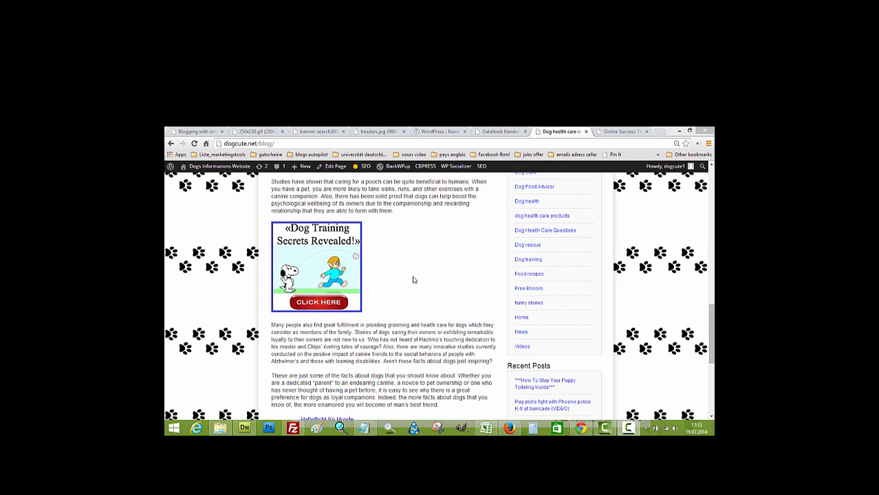
{"action": "mouse_move", "coordinate": [462, 289]}
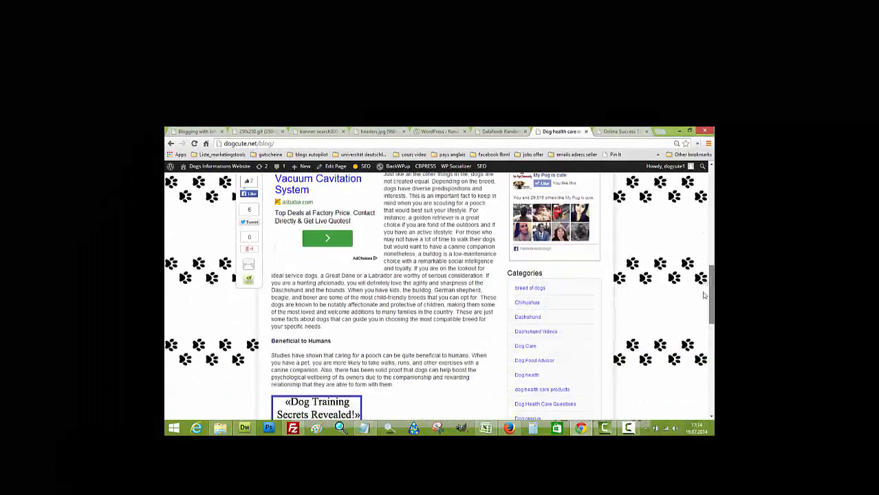
Step: Dismiss the free dog-health report popup so the post's 'Bake A Dog A Bone' banner shows
{"action": "scroll", "scroll_direction": "down", "scroll_amount": 3}
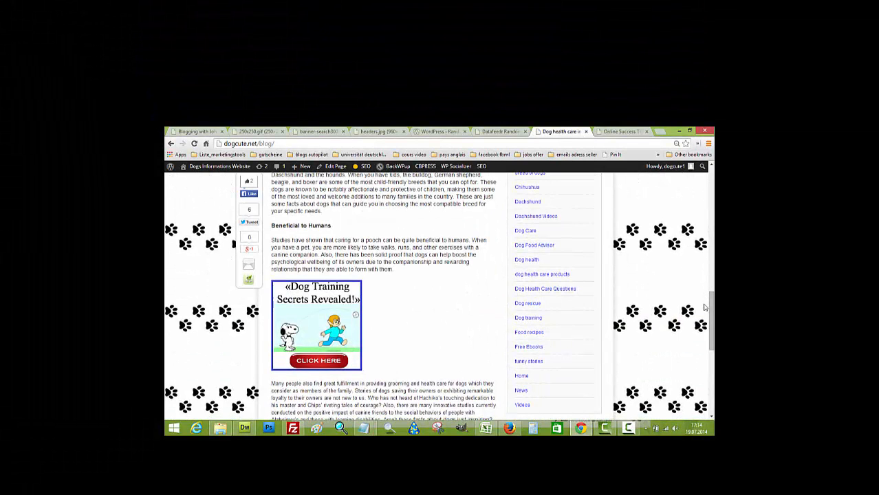
{"action": "scroll", "scroll_direction": "down", "scroll_amount": 3}
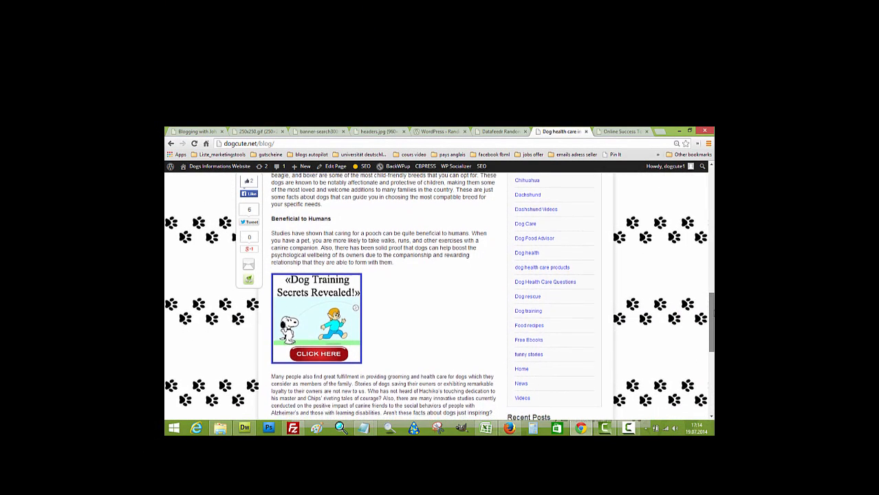
{"action": "scroll", "scroll_direction": "down", "scroll_amount": 3}
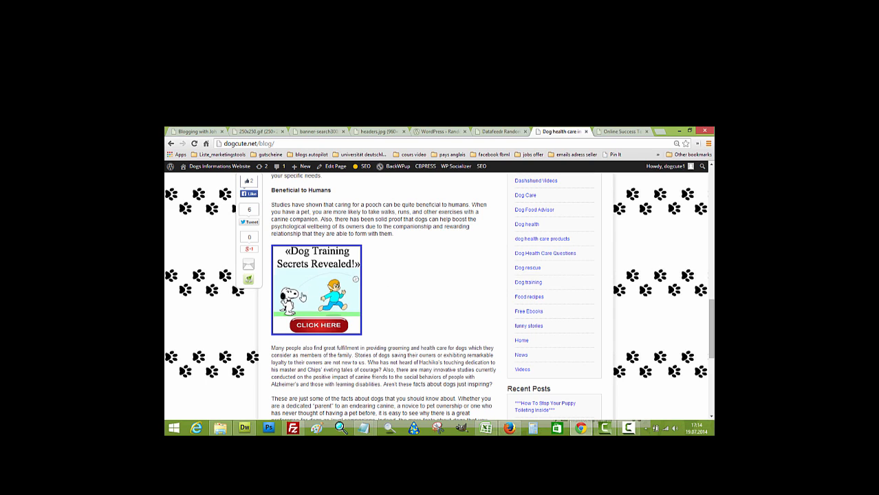
{"action": "mouse_move", "coordinate": [303, 297]}
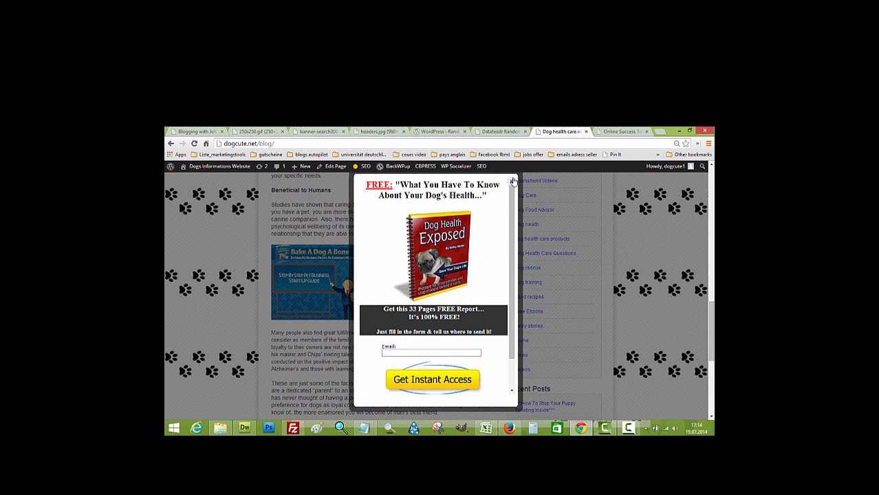
{"action": "left_click", "coordinate": [513, 180]}
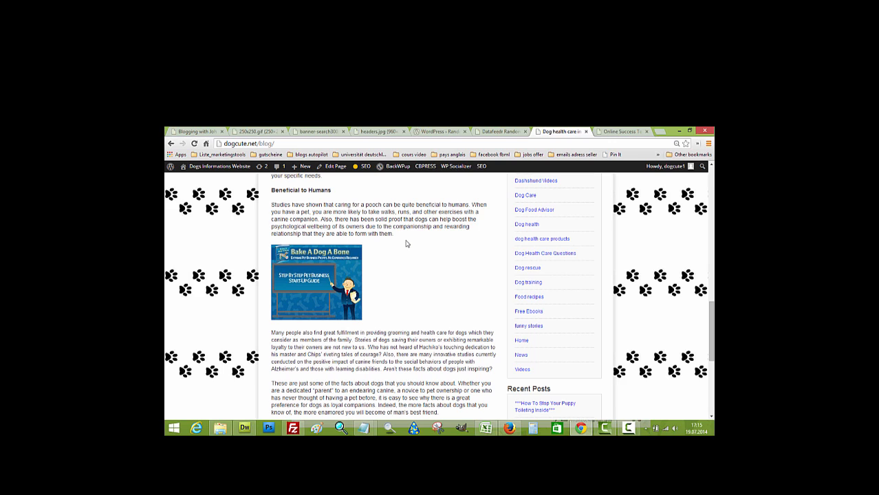
{"action": "mouse_move", "coordinate": [407, 269]}
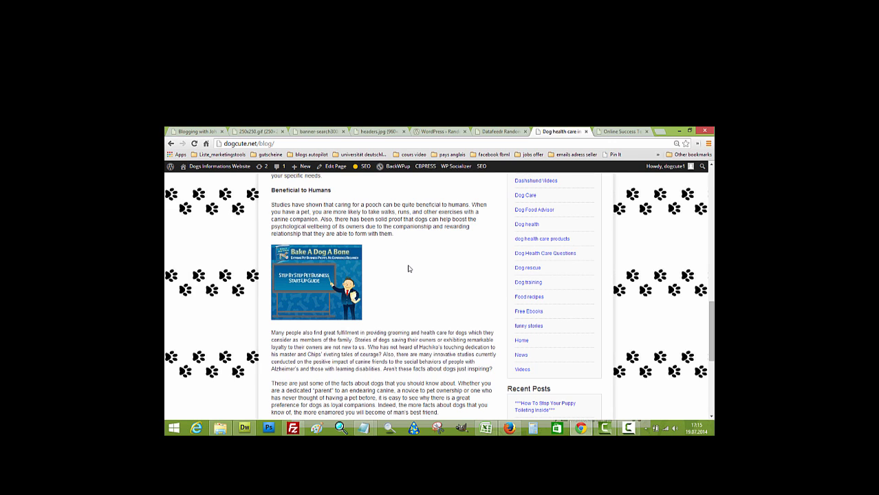
Step: Switch from the Datafeedr Random Ads admin tab to the Random / Rotating Ads V2 plugin page
{"action": "left_click", "coordinate": [500, 132]}
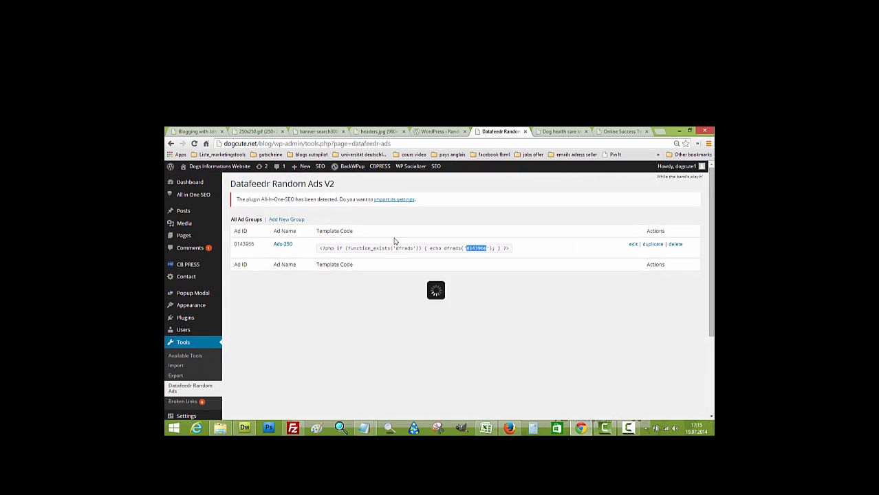
{"action": "left_click", "coordinate": [438, 132]}
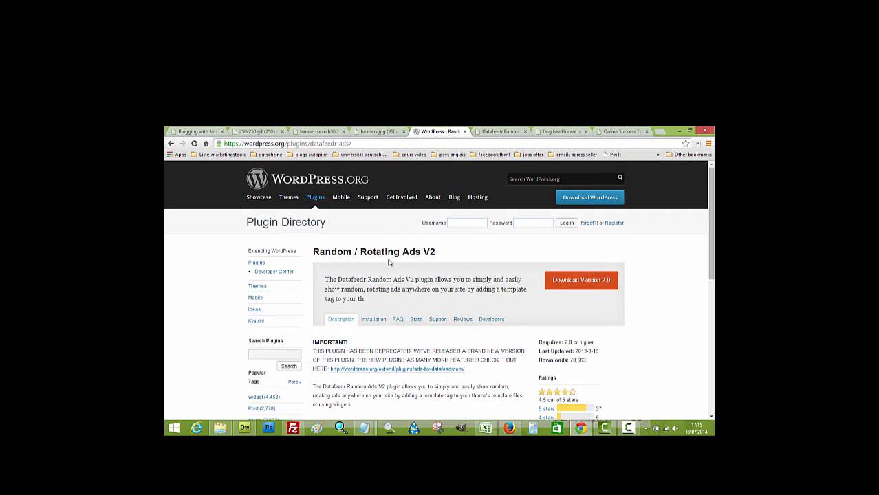
{"action": "mouse_move", "coordinate": [465, 261]}
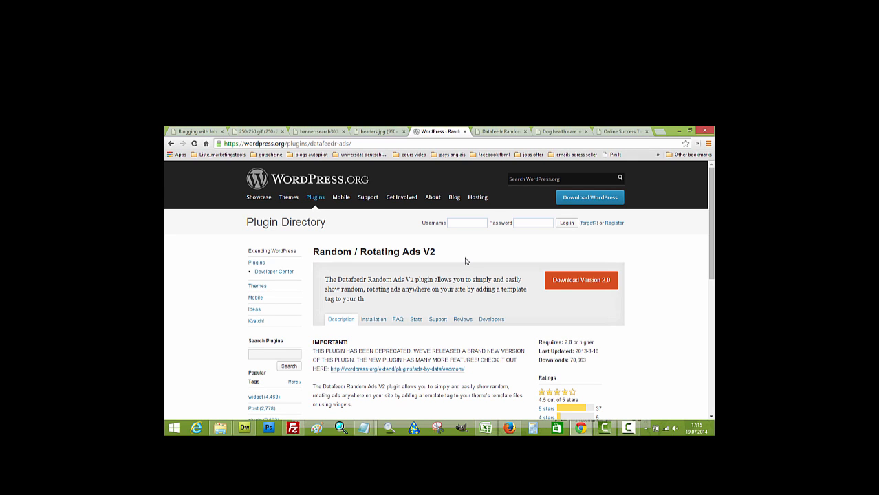
{"action": "mouse_move", "coordinate": [575, 259]}
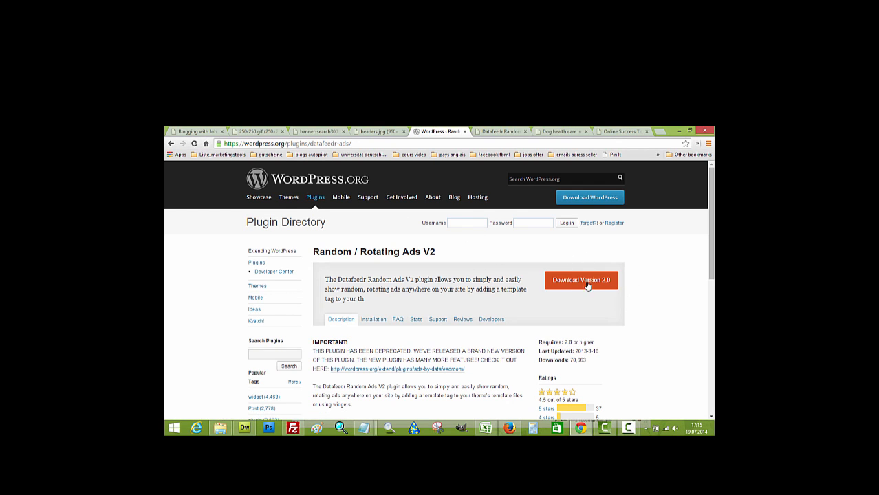
{"action": "mouse_move", "coordinate": [664, 285]}
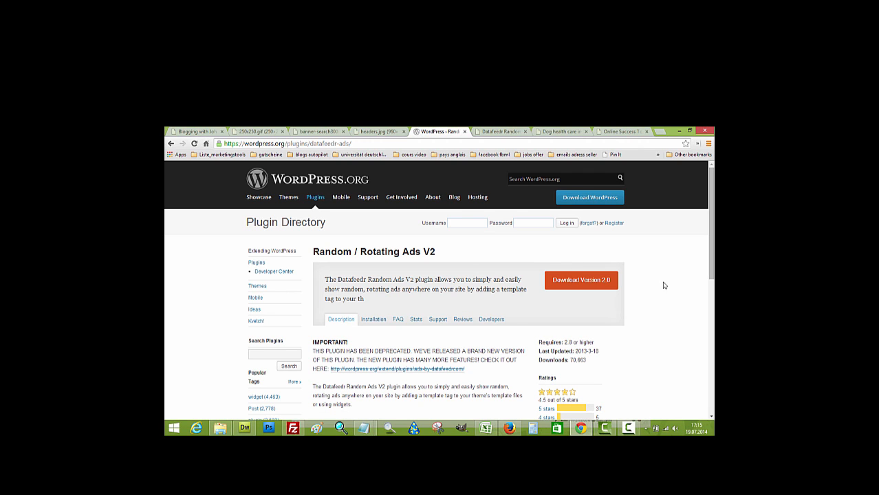
{"action": "mouse_move", "coordinate": [300, 418]}
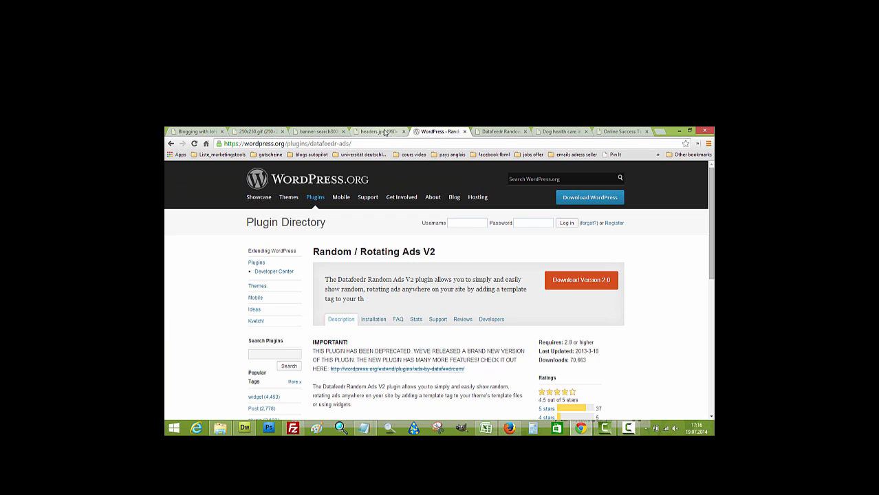
{"action": "mouse_move", "coordinate": [500, 132]}
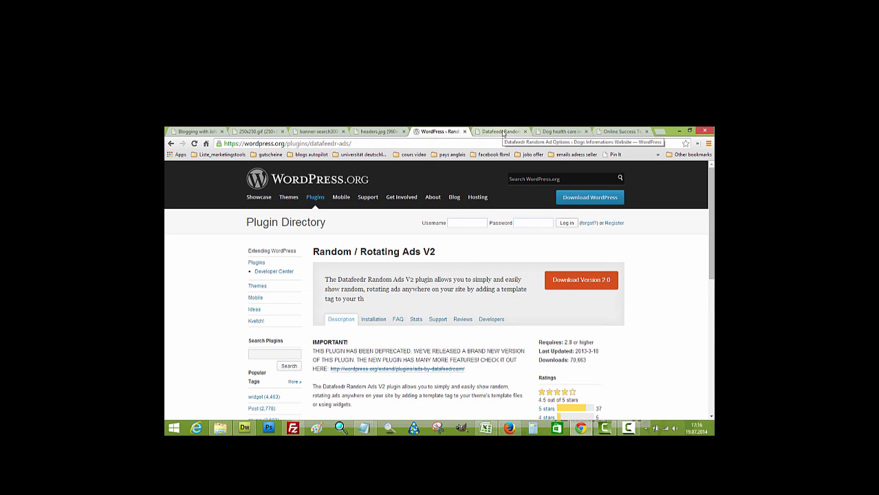
Step: Choose the datafeedr-ads zip archive on the Plugins > Add New > Upload screen
{"action": "left_click", "coordinate": [501, 132]}
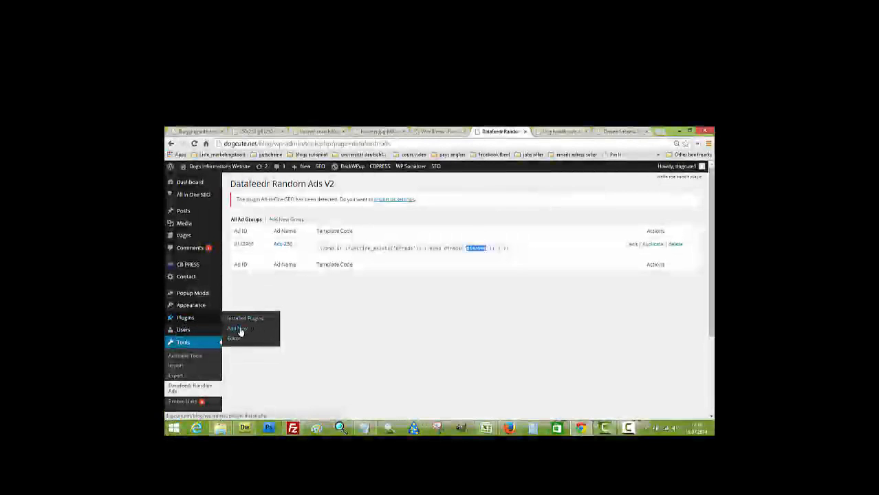
{"action": "left_click", "coordinate": [237, 327]}
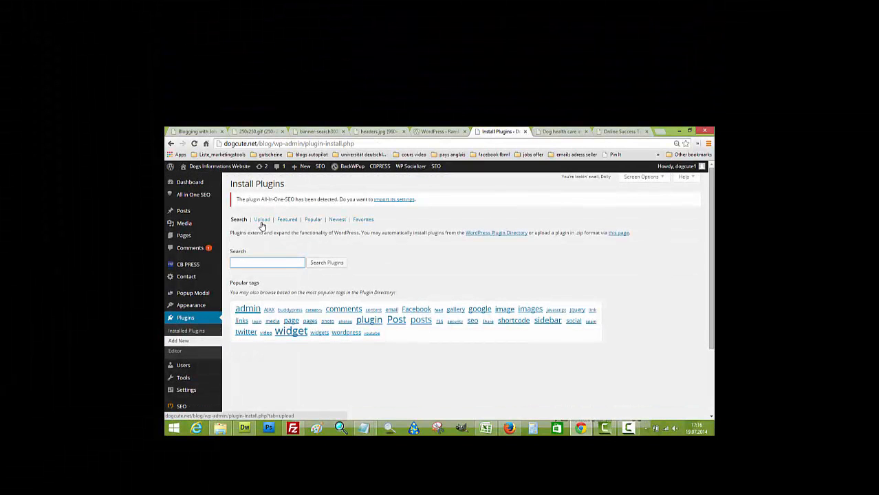
{"action": "left_click", "coordinate": [262, 220]}
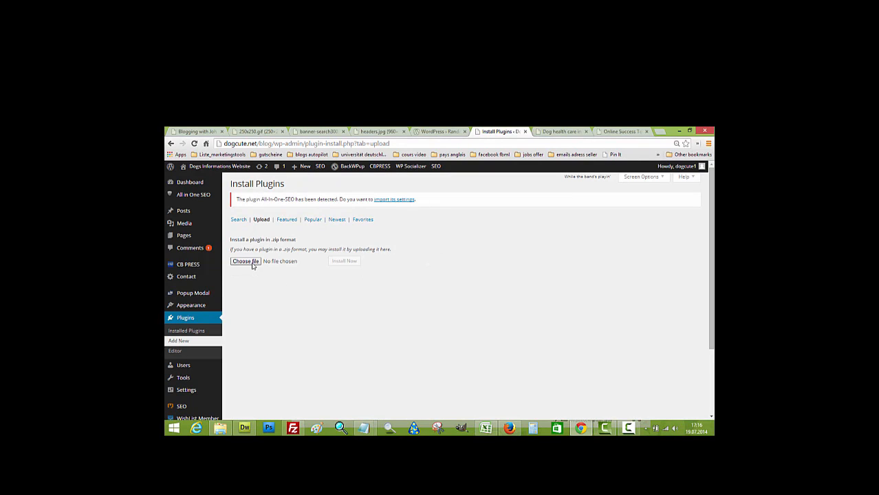
{"action": "left_click", "coordinate": [244, 262]}
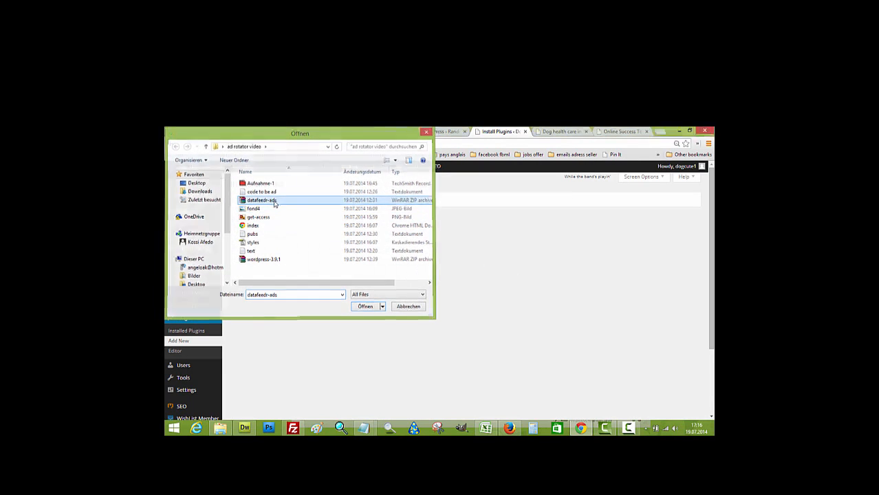
{"action": "left_click", "coordinate": [366, 305]}
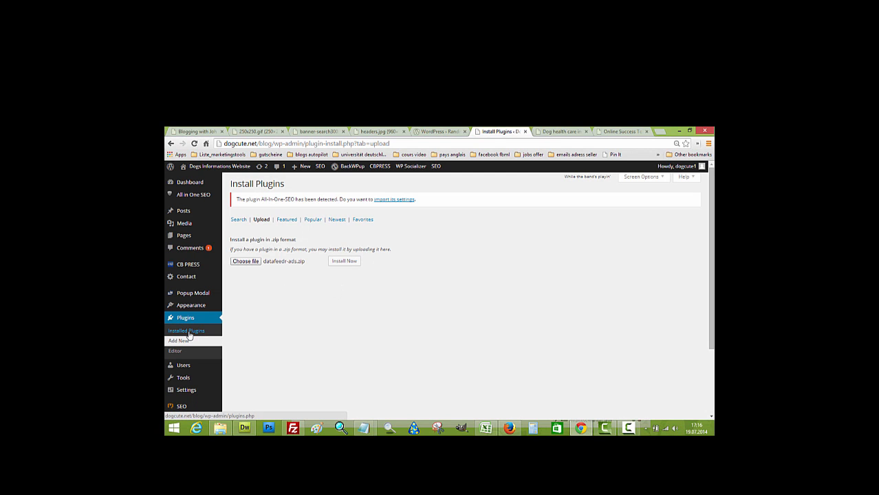
Step: Show the installed plugins list containing the Datafeedr random ads plugin
{"action": "left_click", "coordinate": [195, 330]}
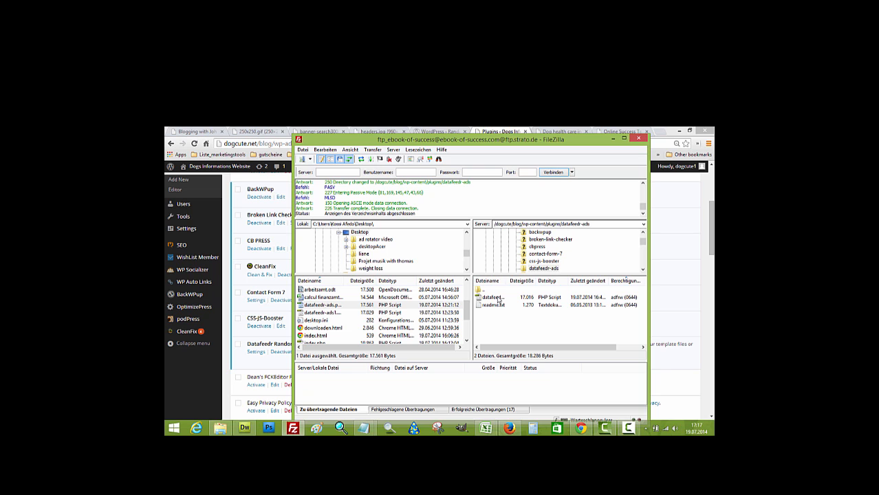
Step: Download datafeedr-ads.php overwriting the local copy and bring Dreamweaver forward
{"action": "left_click", "coordinate": [515, 297]}
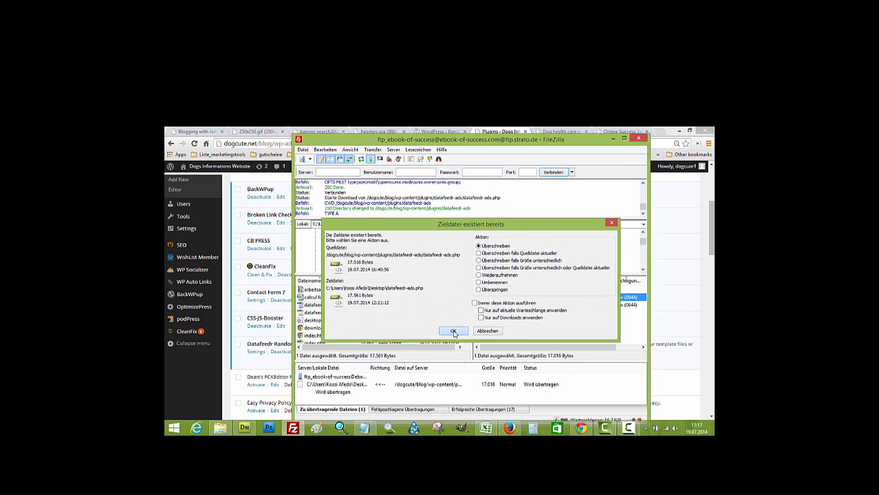
{"action": "left_click", "coordinate": [452, 330]}
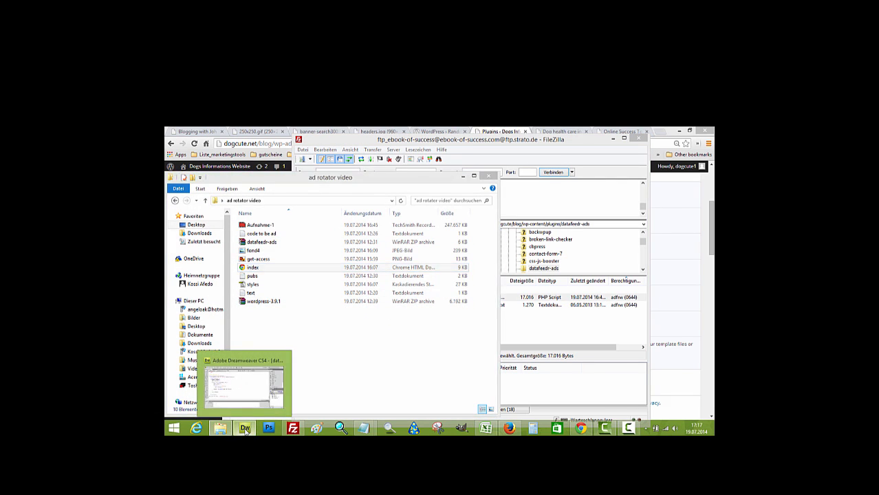
{"action": "left_click", "coordinate": [245, 427]}
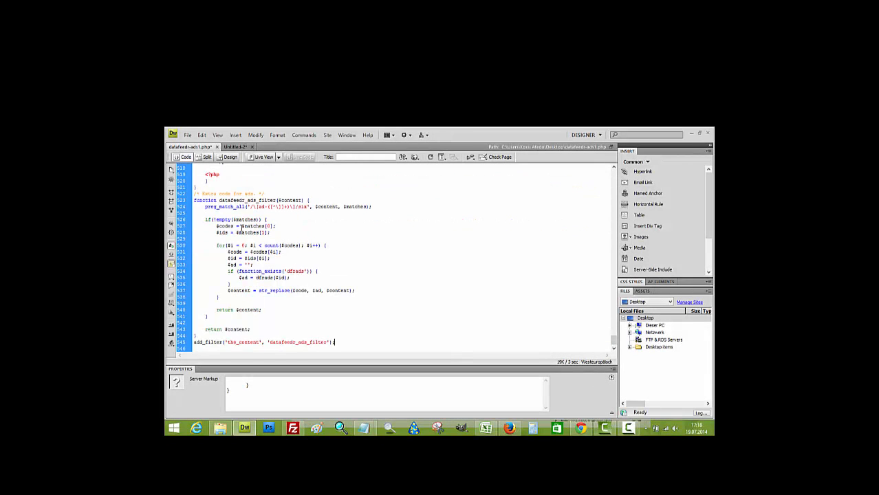
{"action": "mouse_move", "coordinate": [359, 239]}
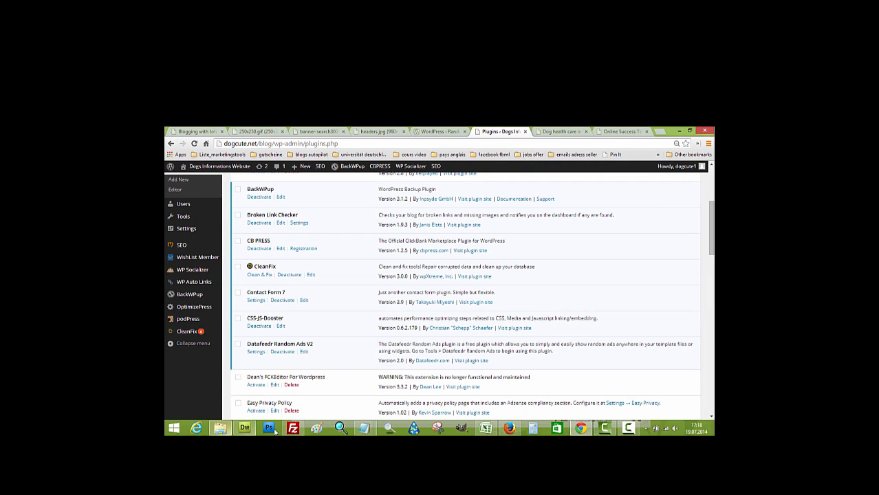
{"action": "left_click", "coordinate": [293, 428]}
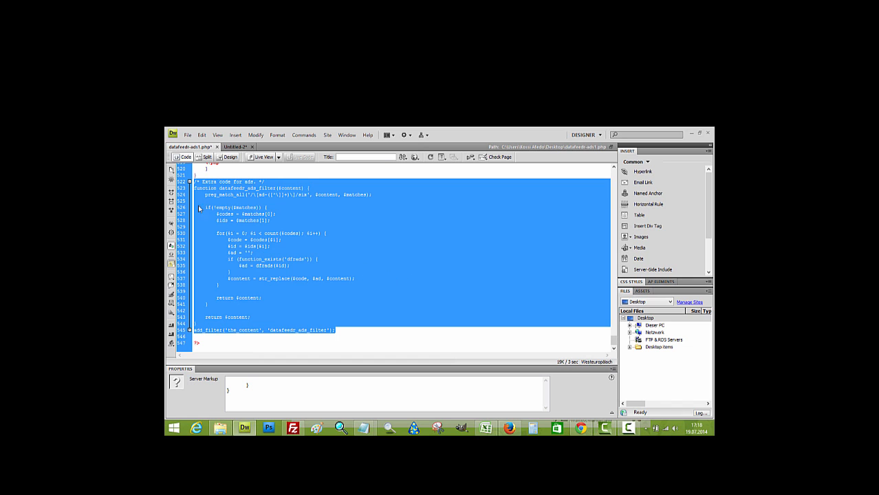
{"action": "left_click", "coordinate": [187, 134]}
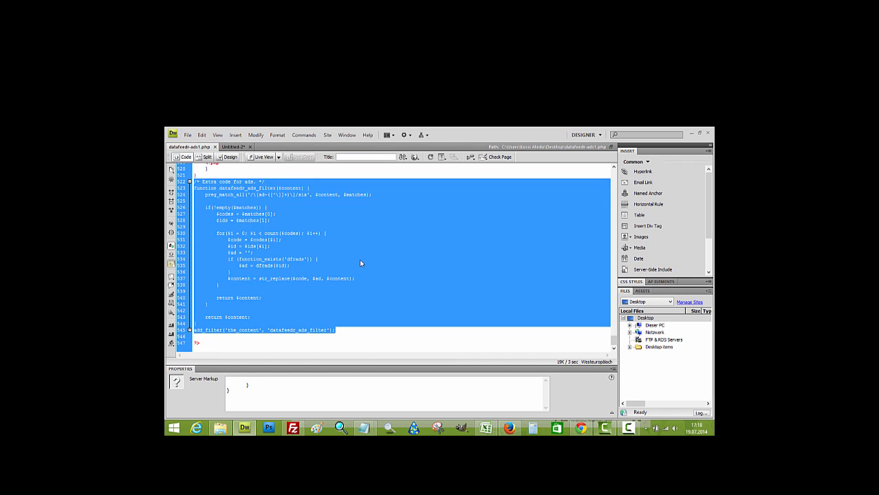
{"action": "left_click", "coordinate": [295, 427]}
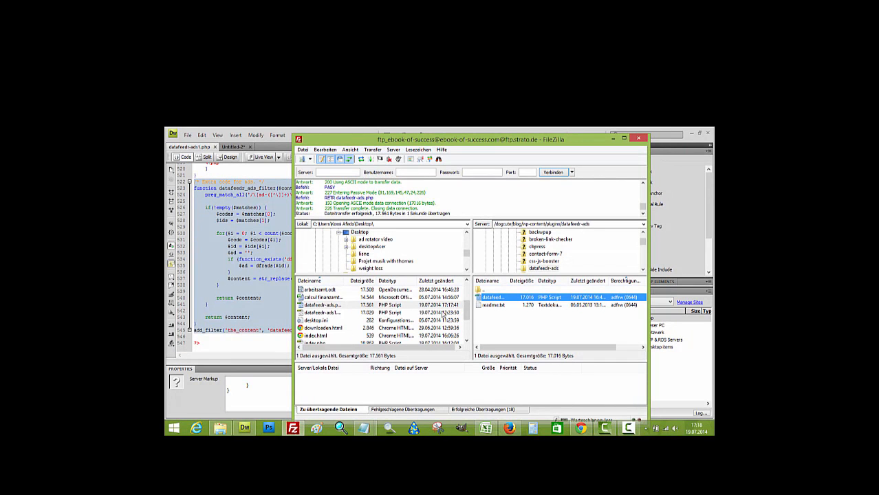
Step: Upload the edited datafeedr-ads.php, overwriting the server's copy
{"action": "double_click", "coordinate": [322, 305]}
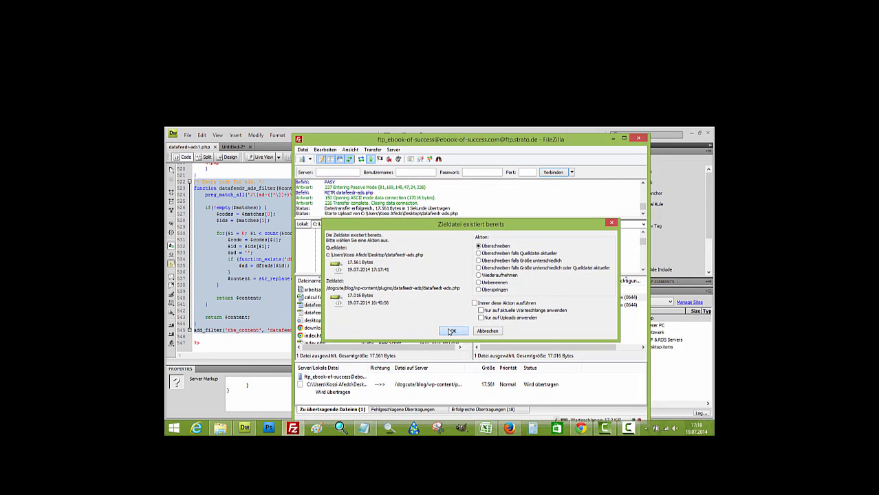
{"action": "left_click", "coordinate": [452, 330]}
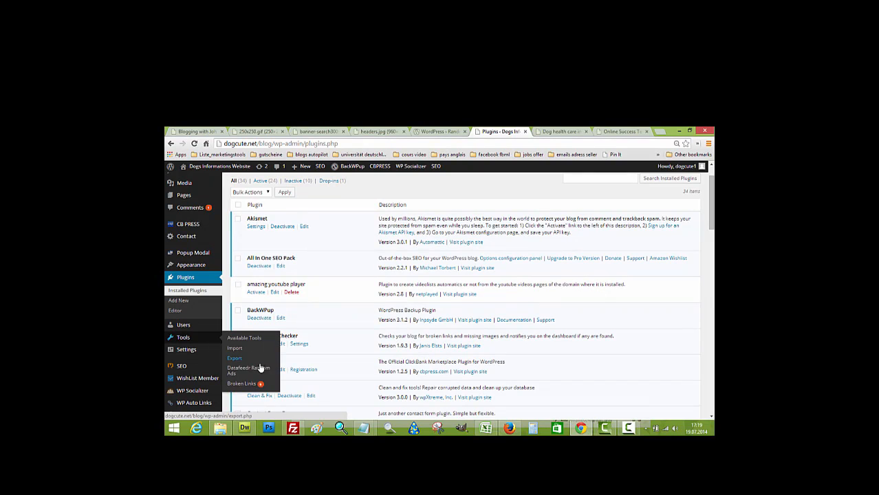
{"action": "mouse_move", "coordinate": [183, 337]}
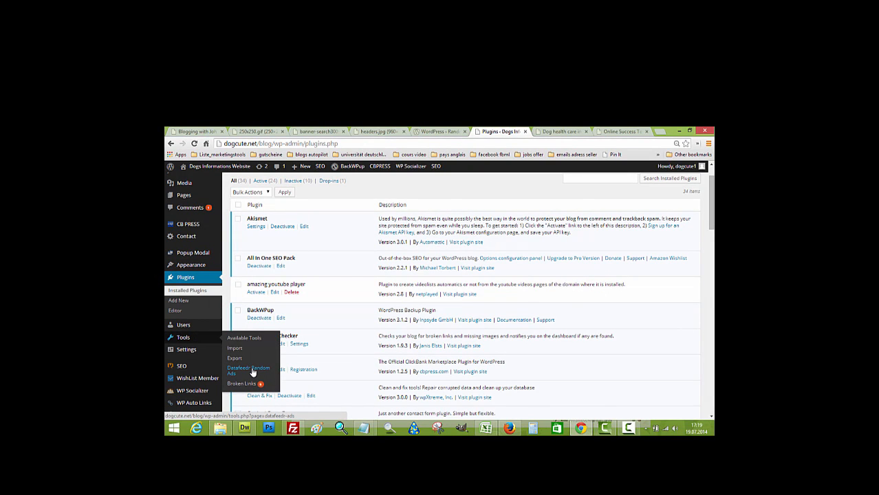
Step: Go to the Datafeedr Random Ads V2 admin page listing the Ads-250 group
{"action": "left_click", "coordinate": [248, 370]}
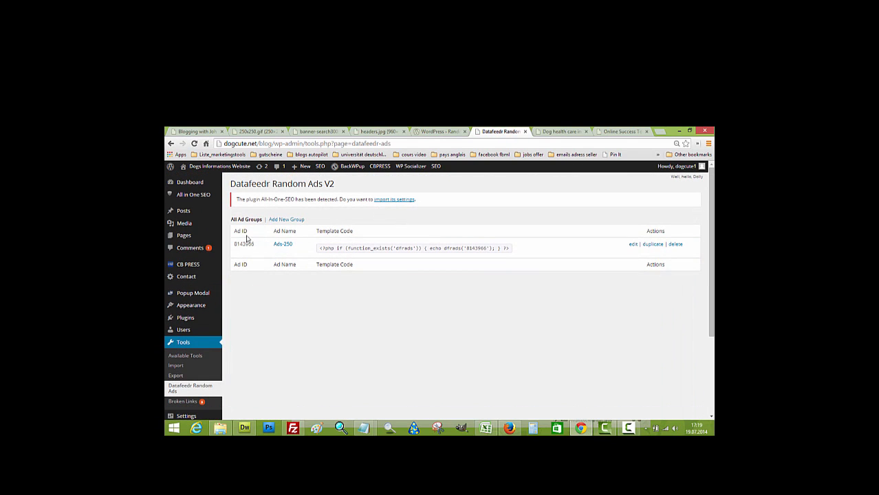
Step: Start a new ad group named 'ghgjd', then view the live blog post with its banner
{"action": "left_click", "coordinate": [286, 220]}
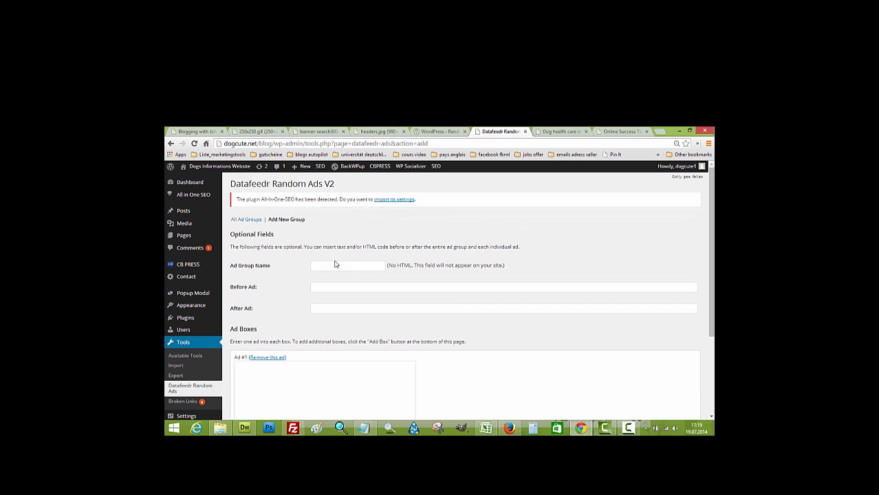
{"action": "type", "text": "ghgjd"}
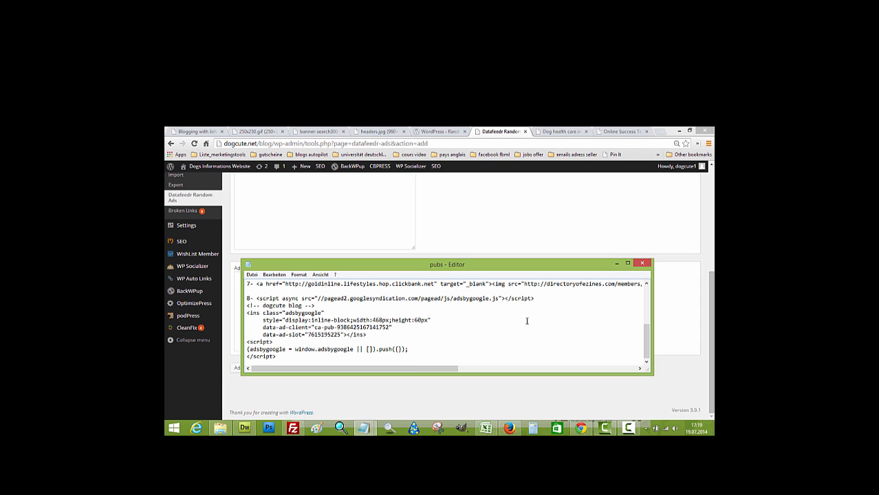
{"action": "left_click", "coordinate": [641, 263]}
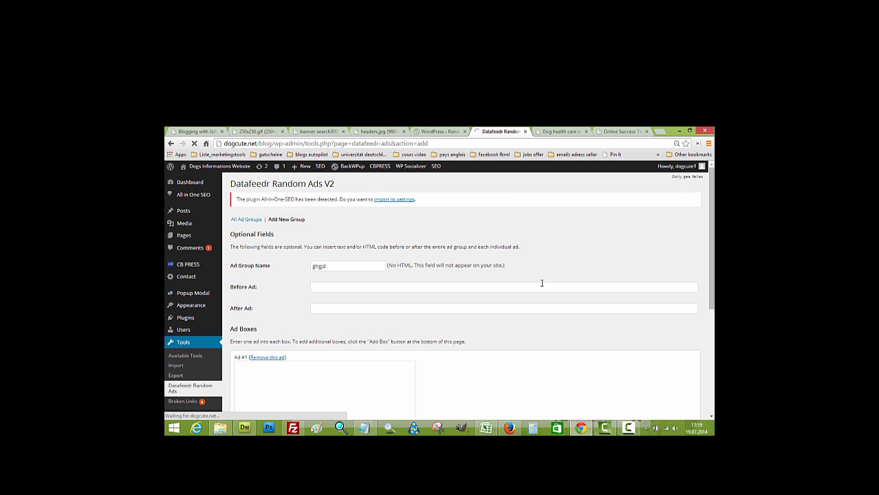
{"action": "left_click", "coordinate": [561, 132]}
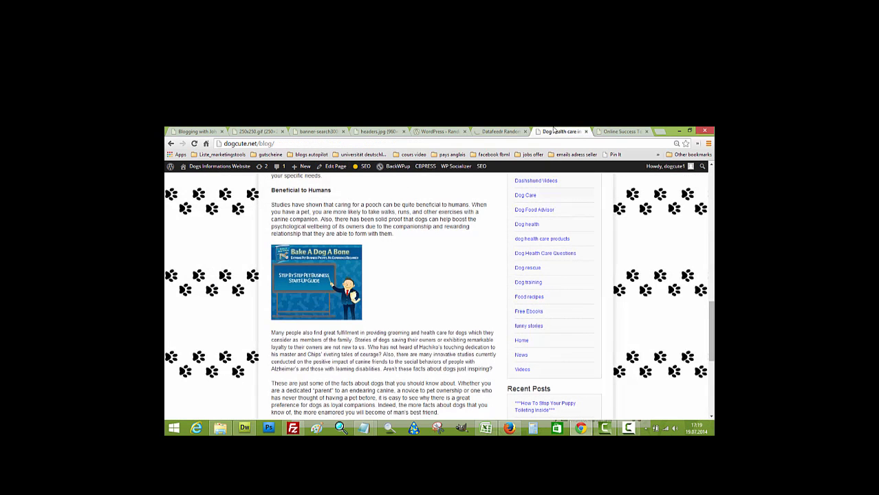
Step: Review the Ads-250 group's Dog Training and Bake A Dog A Bone ads and save changes
{"action": "left_click", "coordinate": [501, 132]}
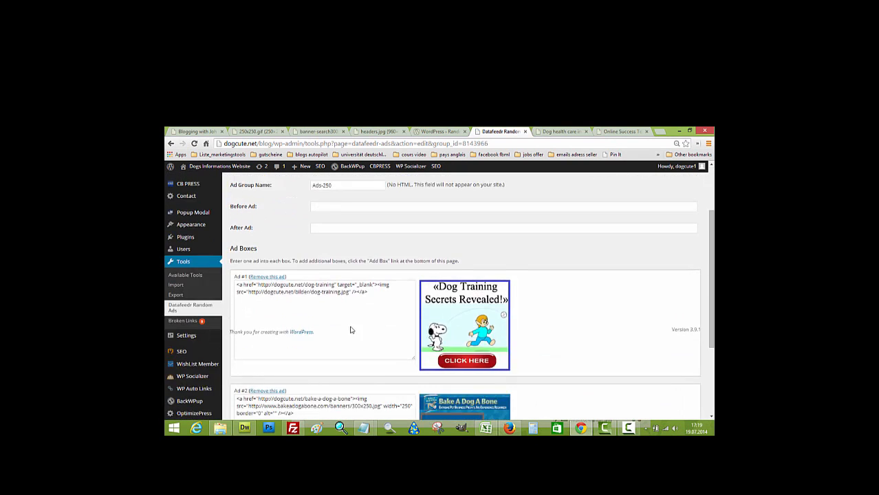
{"action": "scroll", "scroll_direction": "down", "scroll_amount": 3}
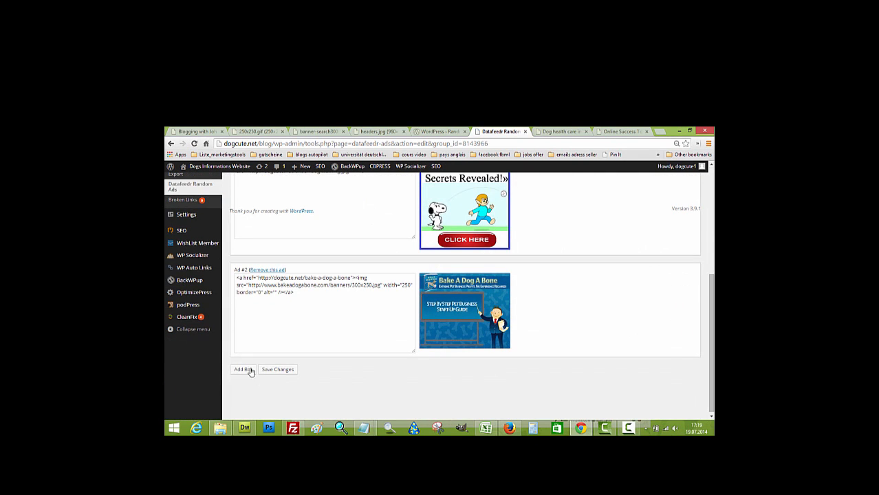
{"action": "mouse_move", "coordinate": [396, 371]}
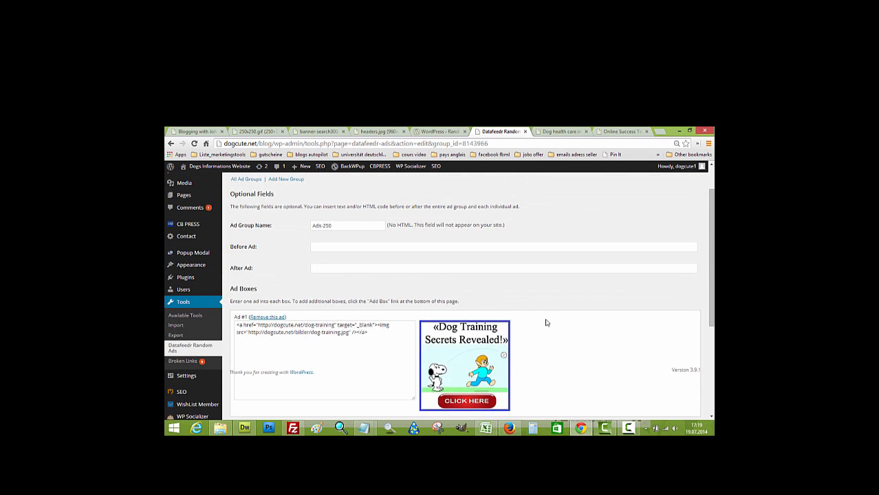
{"action": "scroll", "scroll_direction": "down", "scroll_amount": 3}
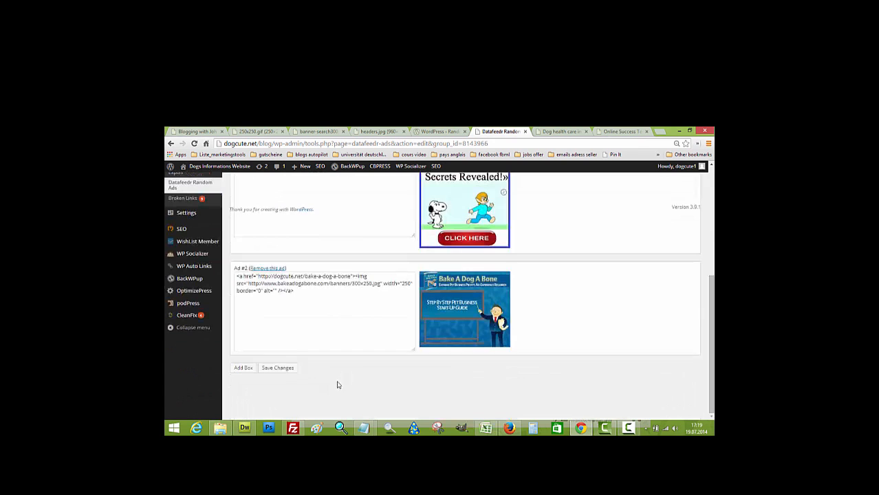
{"action": "left_click", "coordinate": [278, 369]}
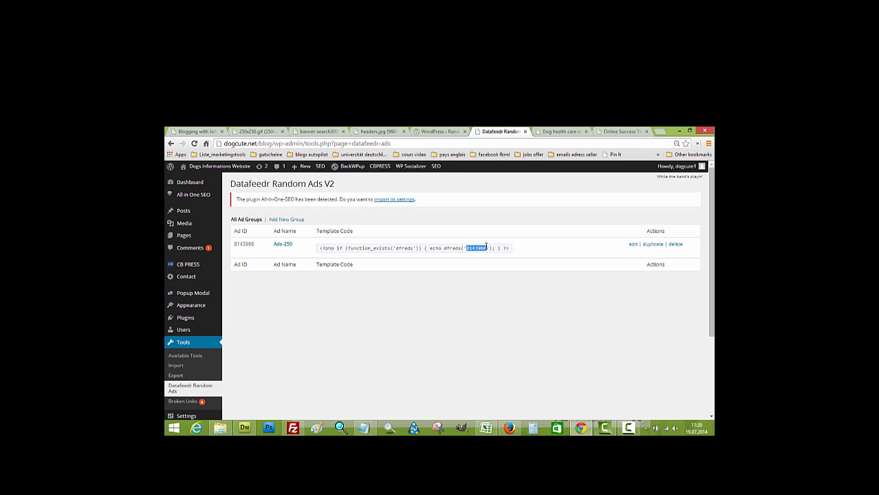
Step: Replace the shortcode's old ID with 8143966 so it reads [ad-8143966], and select the line
{"action": "right_click", "coordinate": [482, 247]}
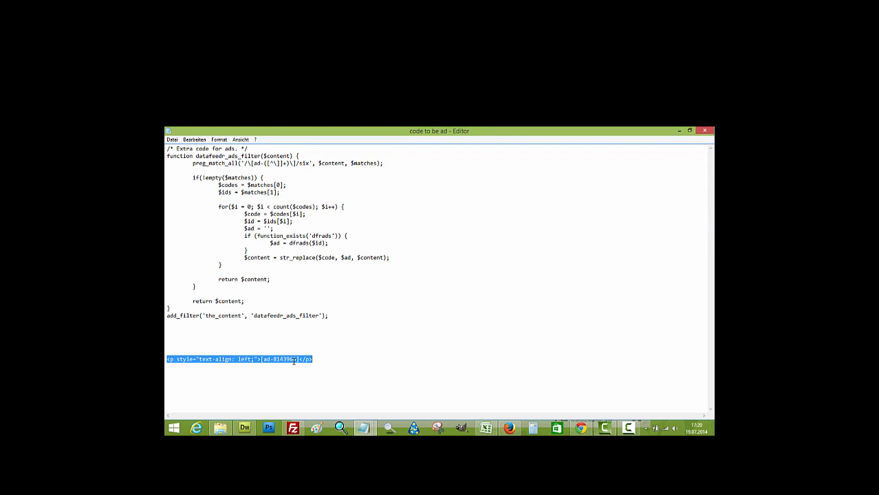
{"action": "left_click", "coordinate": [275, 359]}
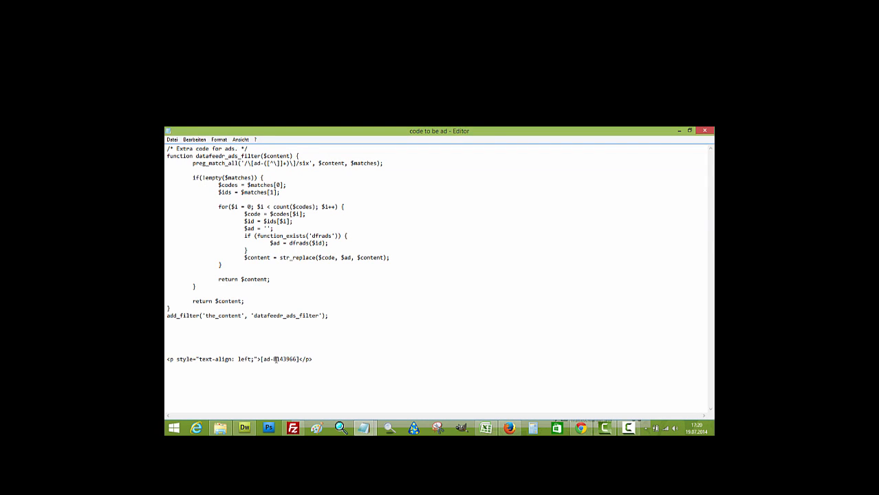
{"action": "double_click", "coordinate": [283, 359]}
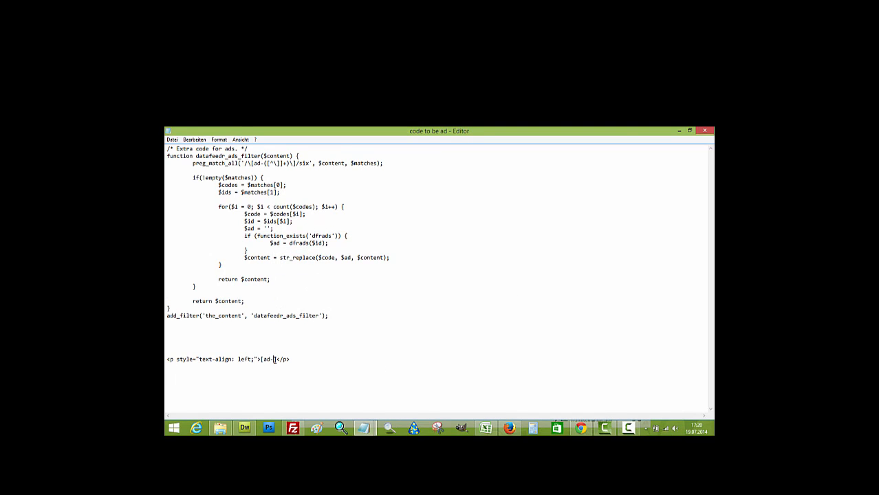
{"action": "type", "text": "8143966"}
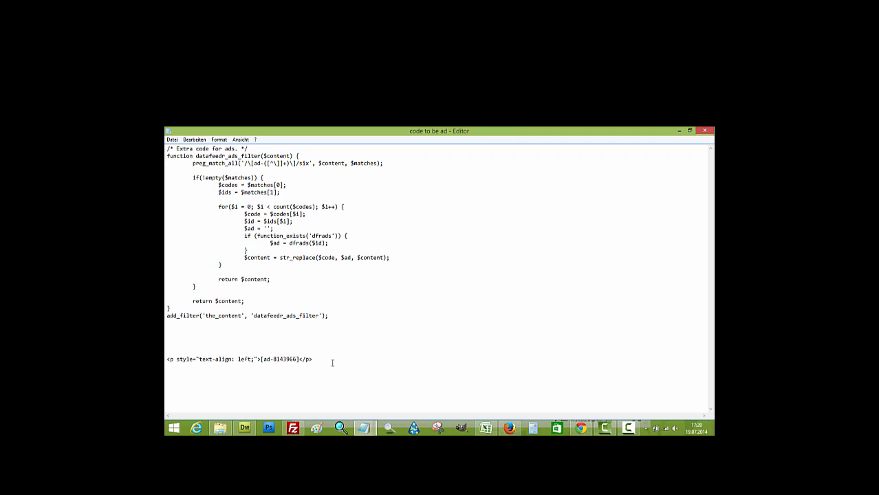
{"action": "triple_click", "coordinate": [237, 359]}
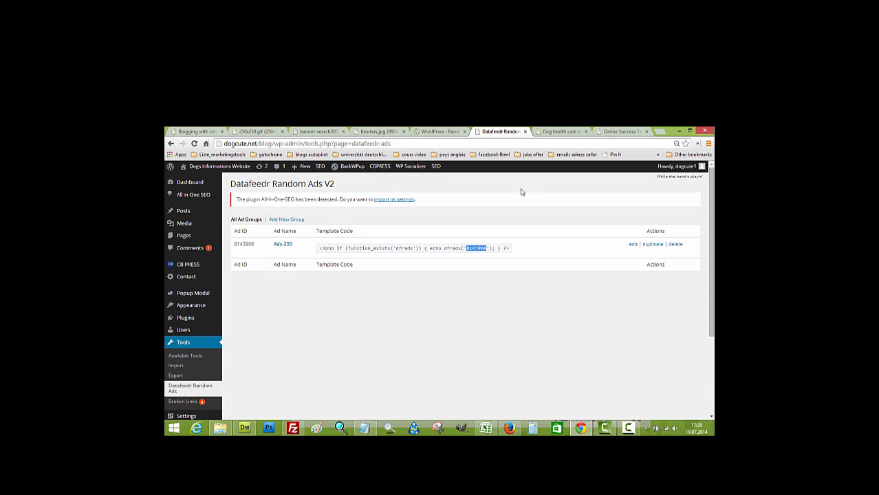
Step: Switch to the live blog and bring the Home page into the editor
{"action": "left_click", "coordinate": [557, 132]}
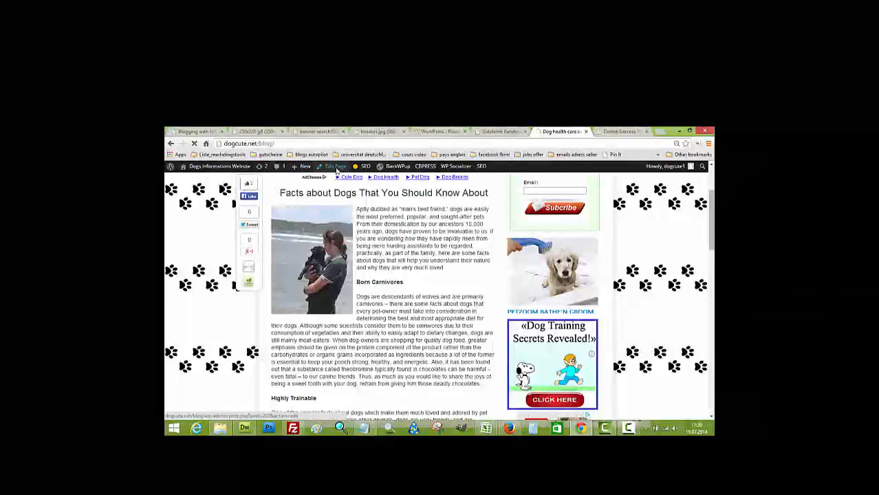
{"action": "left_click", "coordinate": [335, 165]}
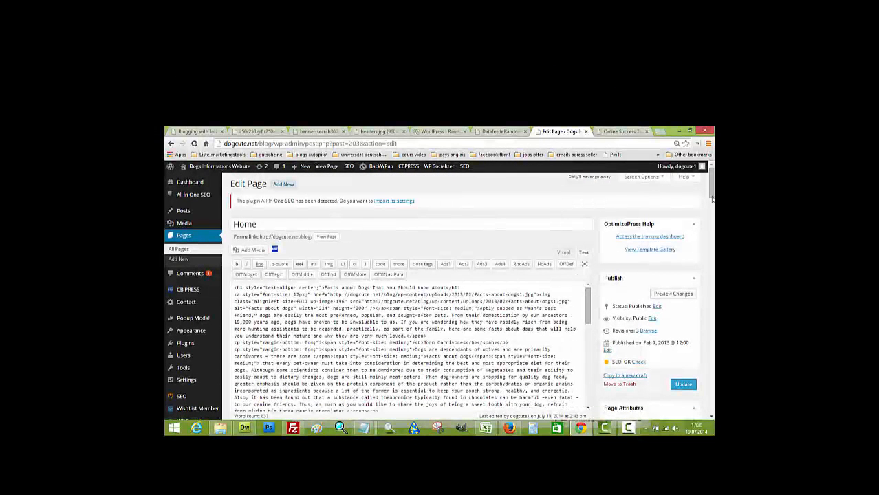
Step: Insert the <p style="text-align: left;">[ad-8143966]</p> shortcode paragraph into the content and update the page
{"action": "scroll", "scroll_direction": "down", "scroll_amount": 3}
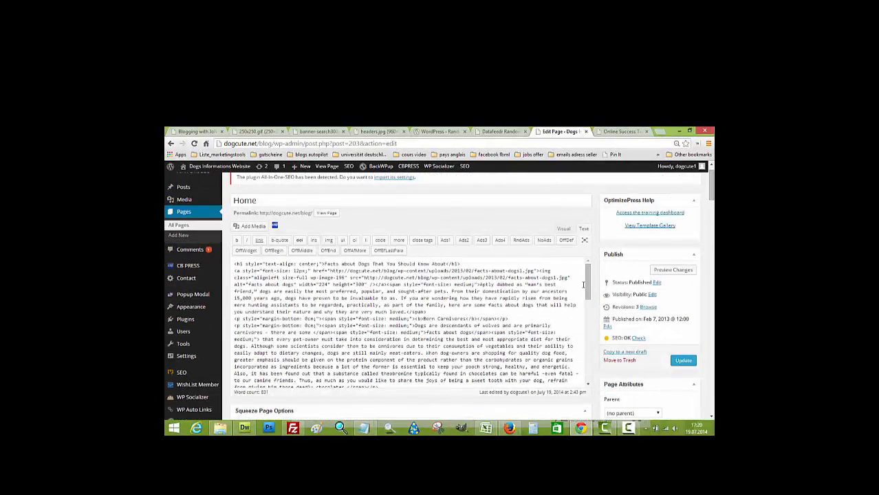
{"action": "scroll", "scroll_direction": "down", "scroll_amount": 3}
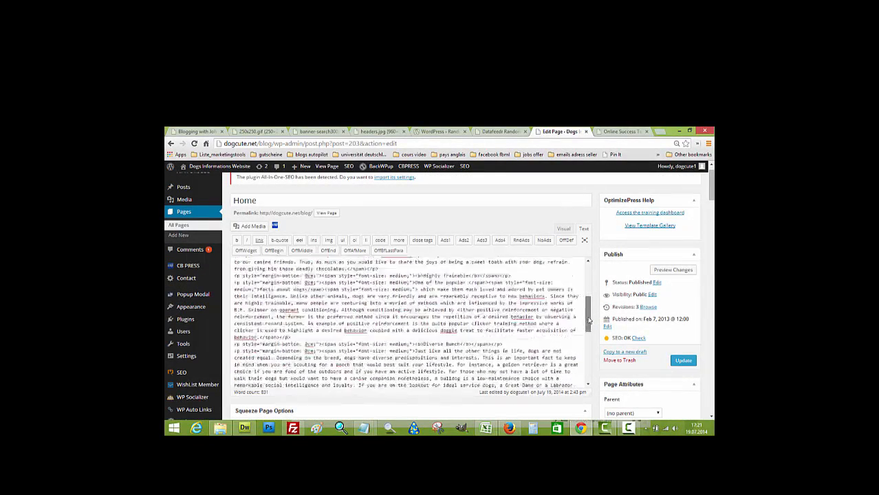
{"action": "scroll", "scroll_direction": "down", "scroll_amount": 3}
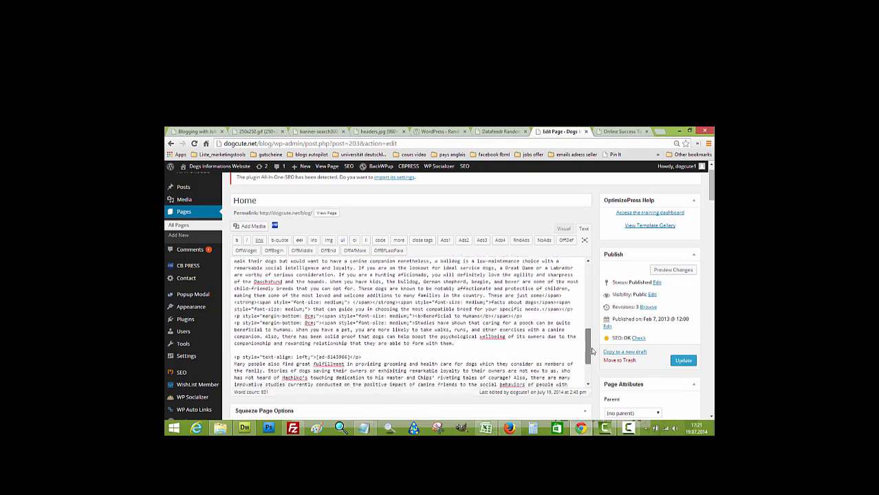
{"action": "scroll", "scroll_direction": "down", "scroll_amount": 3}
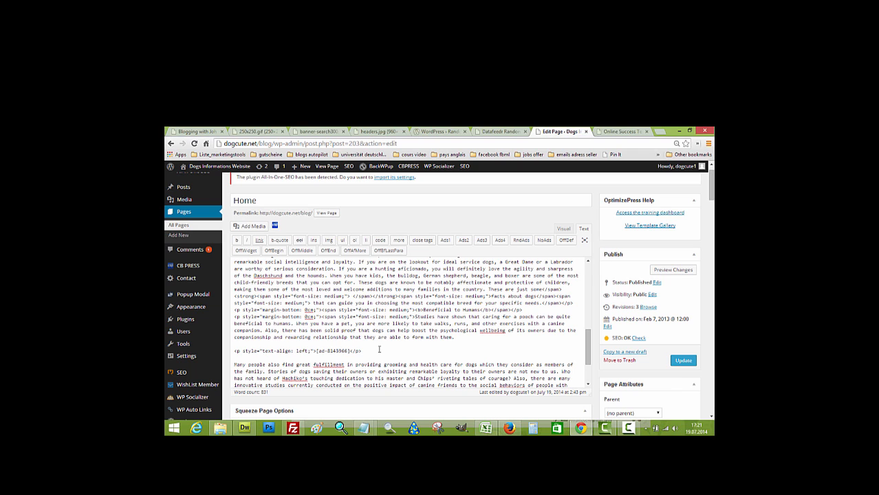
{"action": "type", "text": "<p style=\"text-align: left;\">[ad-8143966]</p>"}
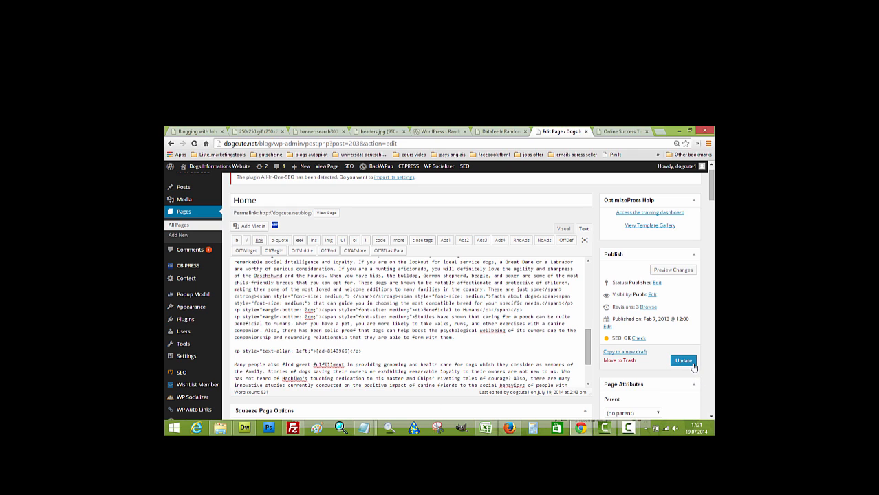
{"action": "left_click", "coordinate": [682, 360]}
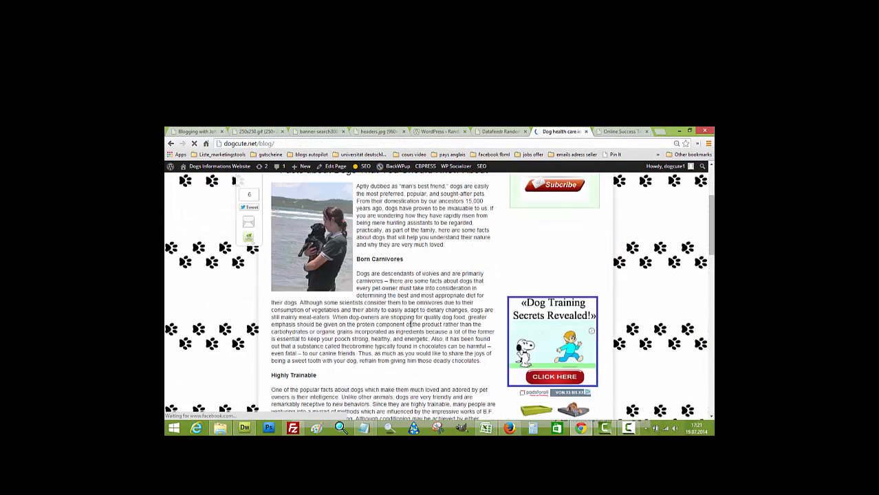
Step: Review the blog post, then switch to the Online Success site's members-only login page
{"action": "scroll", "scroll_direction": "down", "scroll_amount": 3}
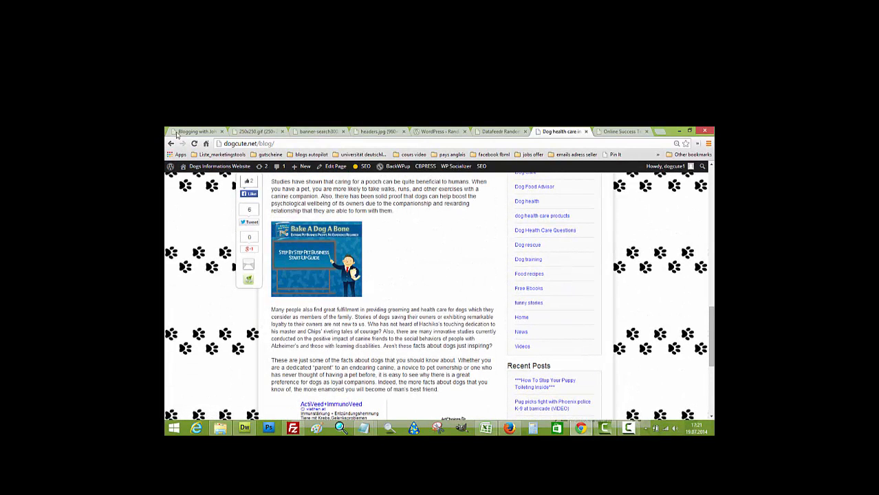
{"action": "left_click", "coordinate": [194, 144]}
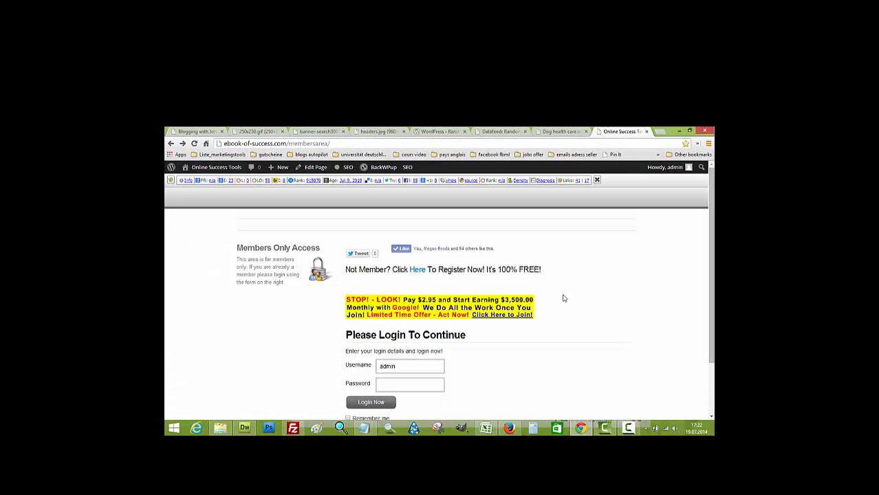
{"action": "mouse_move", "coordinate": [549, 317]}
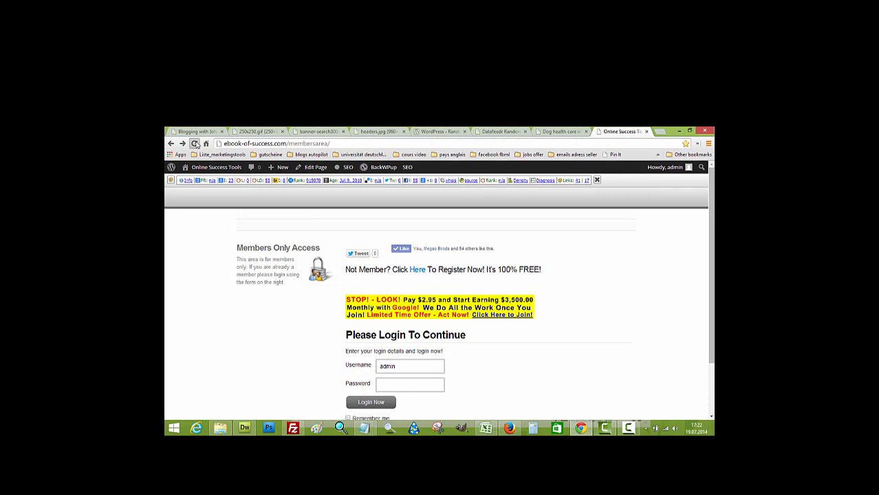
{"action": "left_click", "coordinate": [195, 143]}
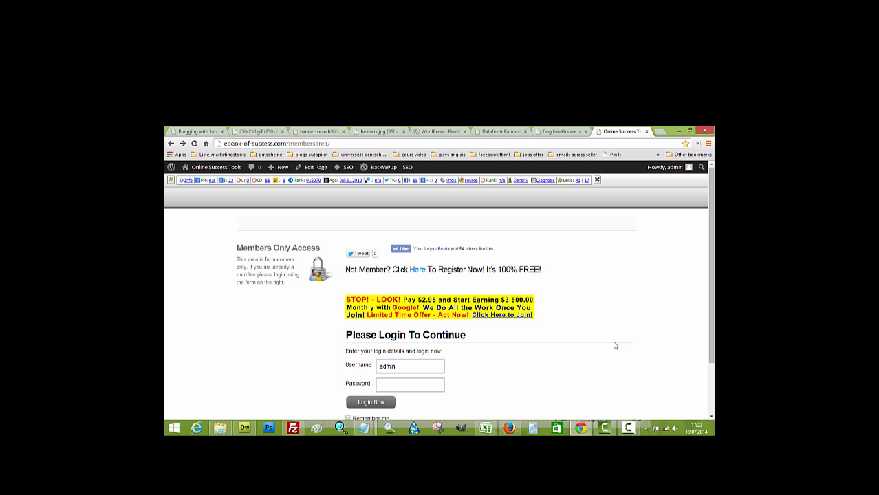
{"action": "scroll", "scroll_direction": "down", "scroll_amount": 3}
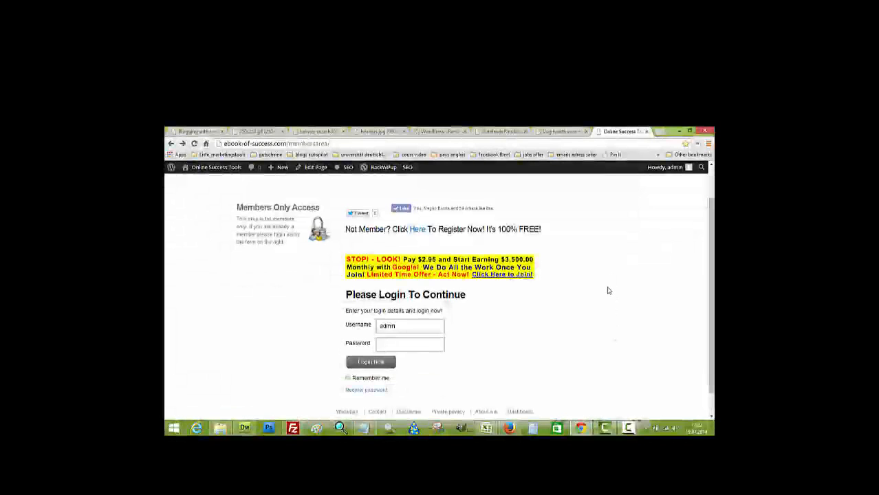